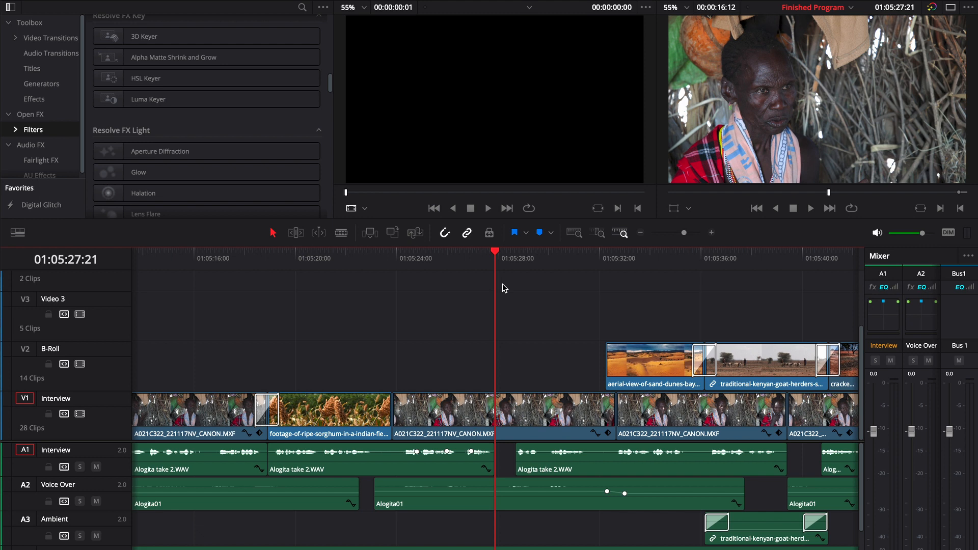
mouse_move(503, 268)
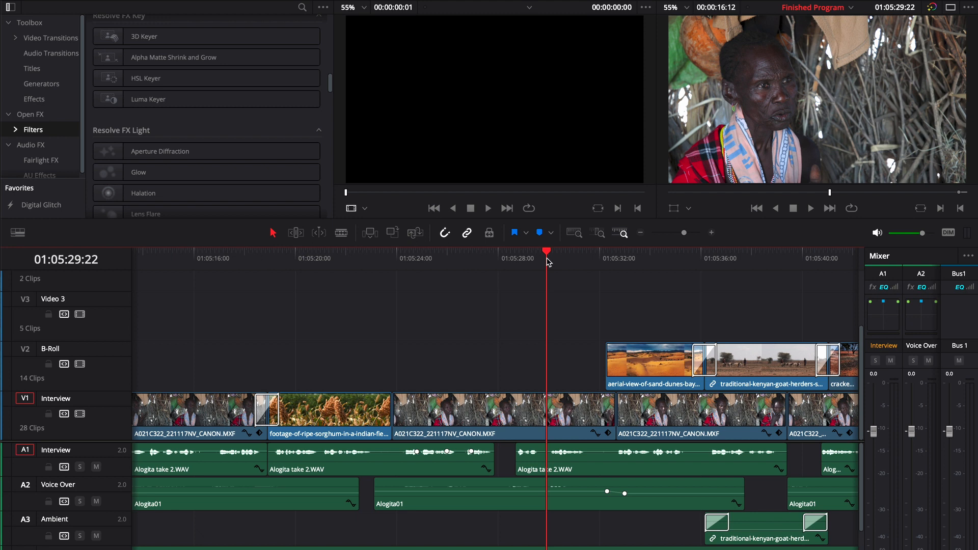
mouse_move(547, 263)
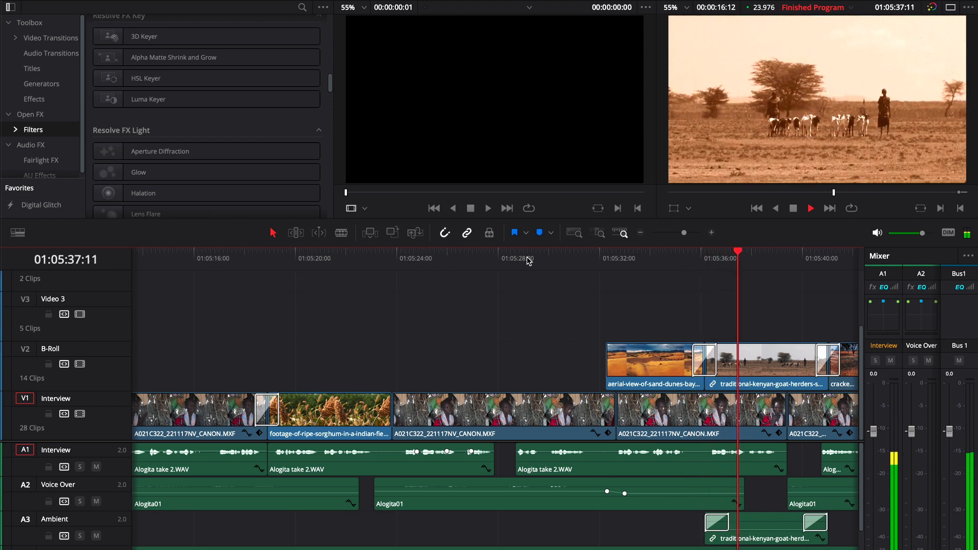
Stop timeline playback before moving to the ungraded b-roll clips near 01:10:00
left_click(809, 208)
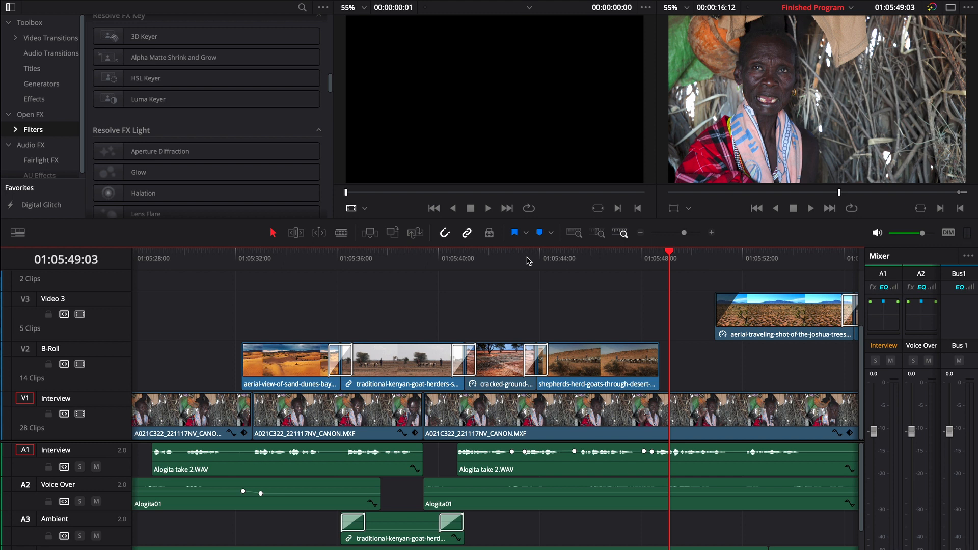
mouse_move(525, 270)
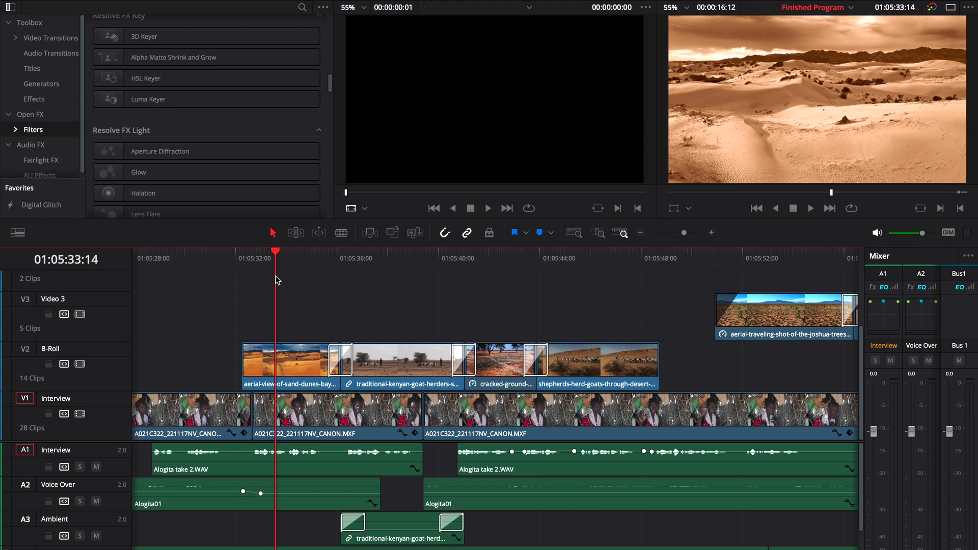
mouse_move(279, 267)
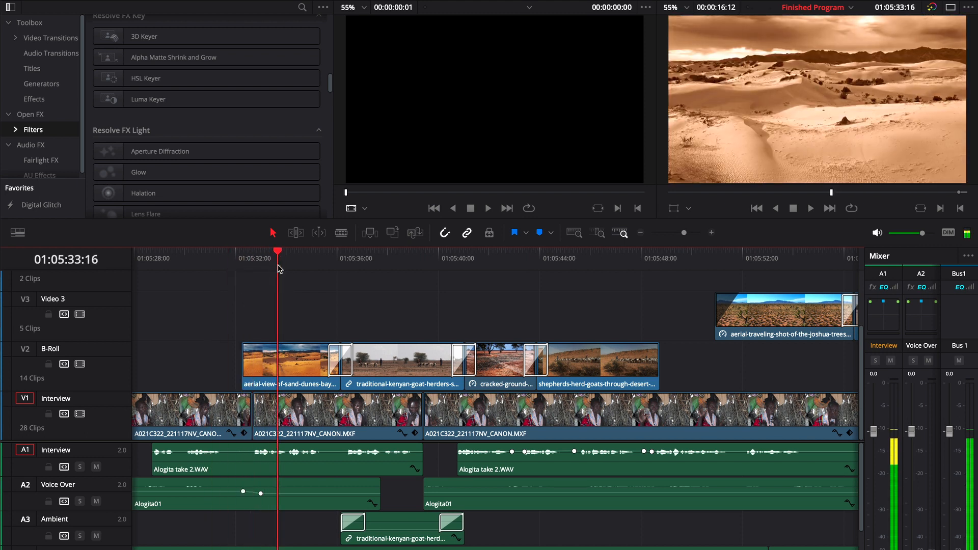
mouse_move(294, 255)
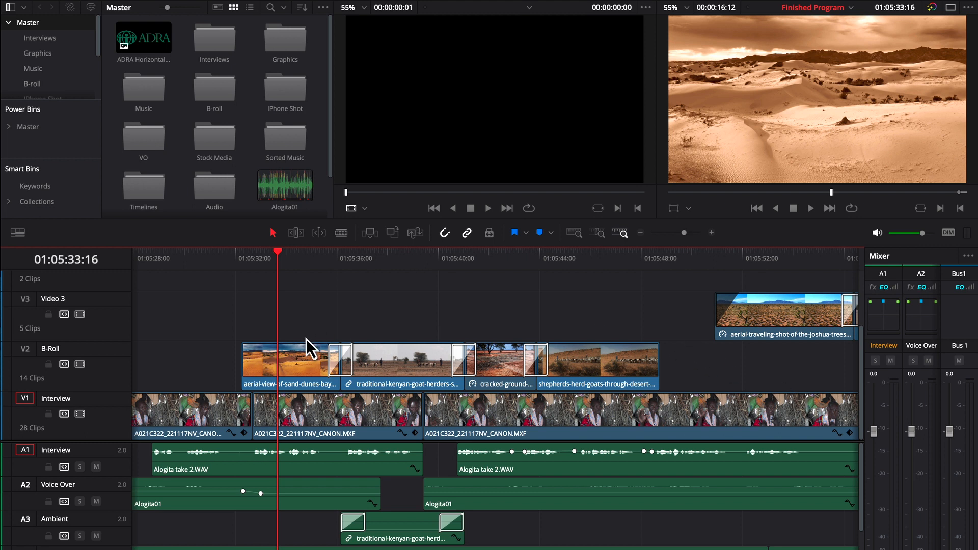
mouse_move(596, 344)
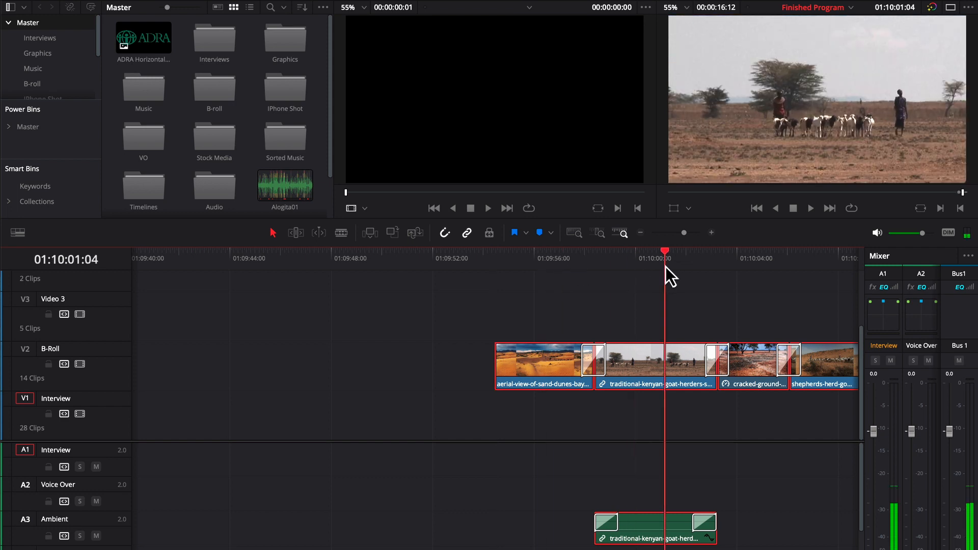
mouse_move(661, 303)
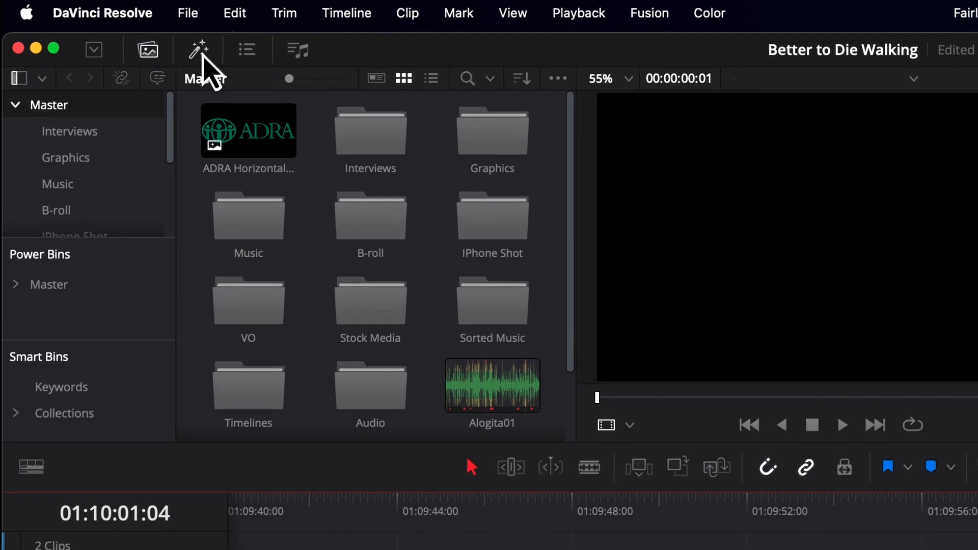
Open the Effects Library and scroll through Fusion effects like DSLR and Night Vision
left_click(199, 51)
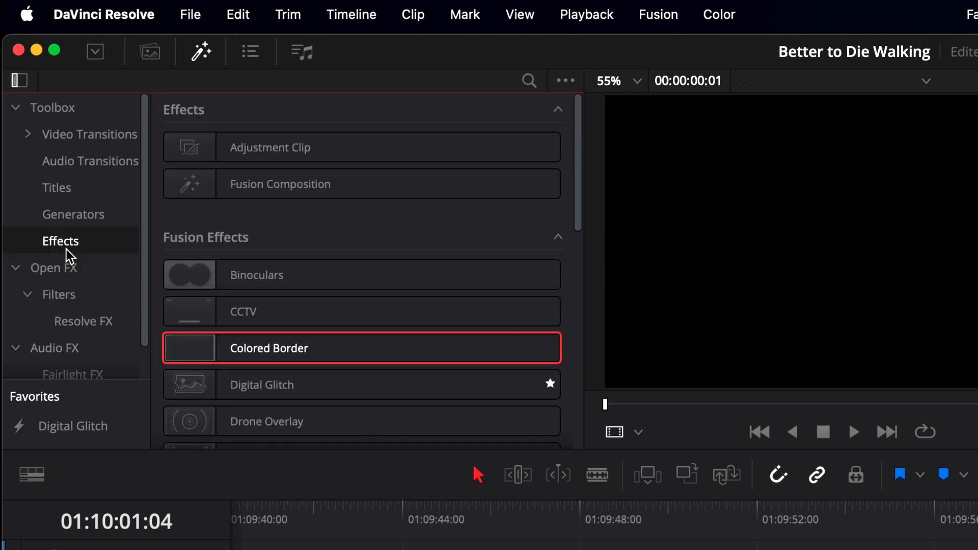
mouse_move(206, 200)
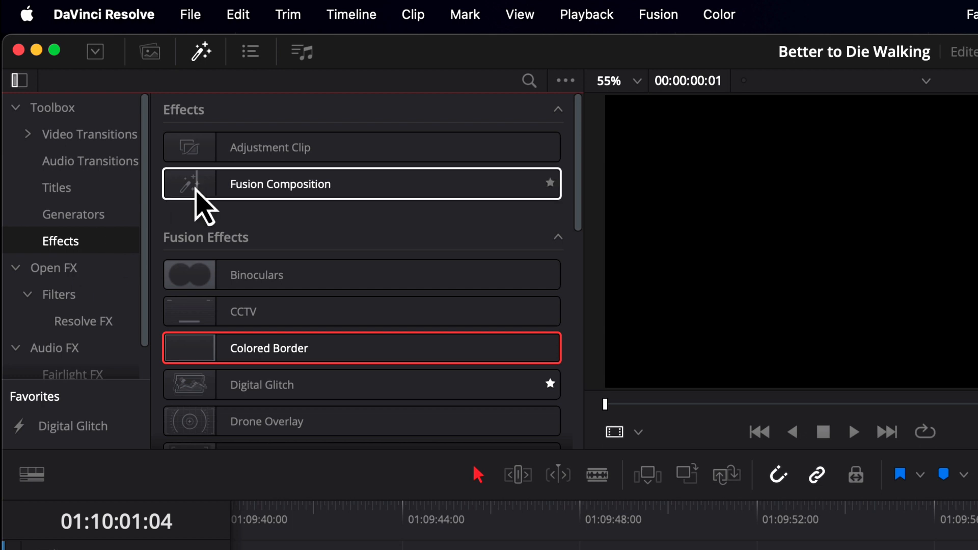
mouse_move(75, 303)
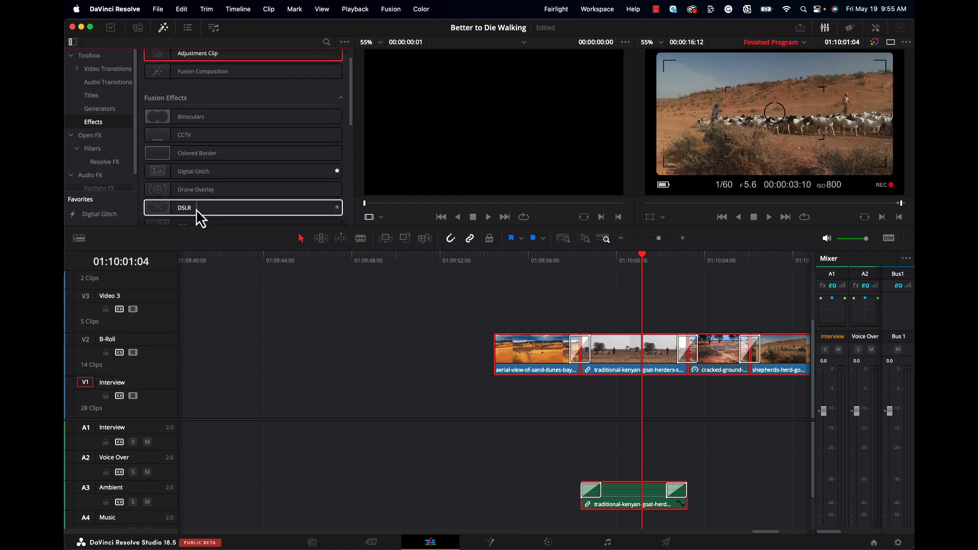
scroll("down", 3)
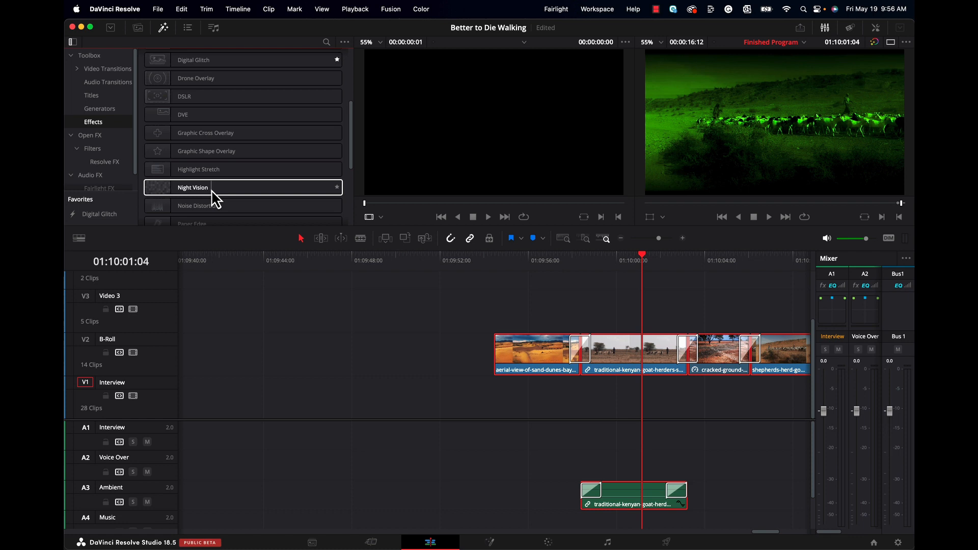
scroll("down", 3)
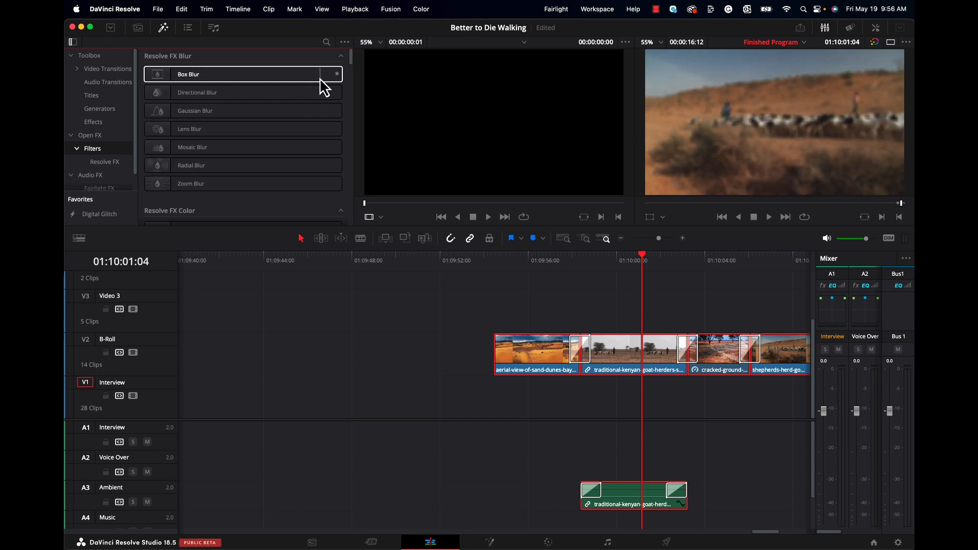
Browse the Open FX filters, including Box Blur, Lens Blur and Color Compressor
left_click(197, 92)
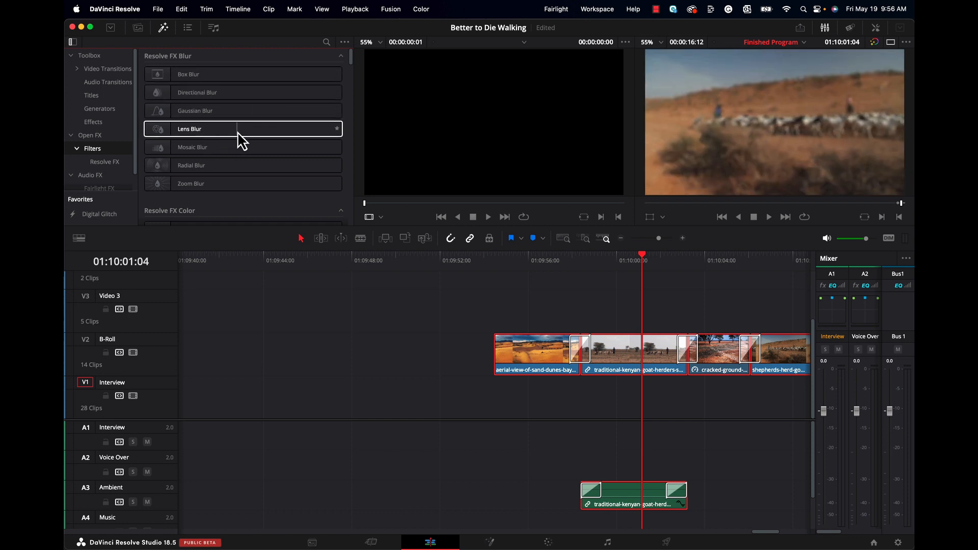
left_click(193, 146)
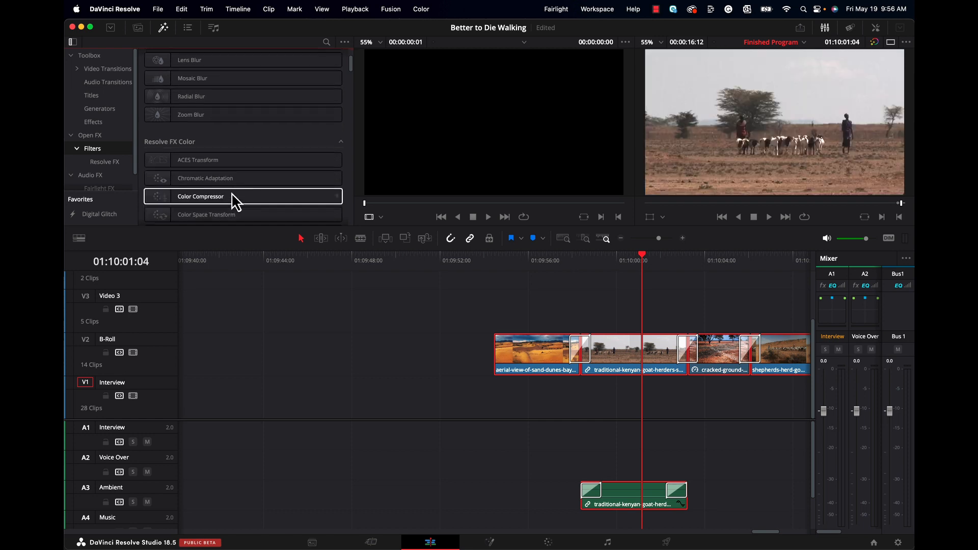
scroll("down", 3)
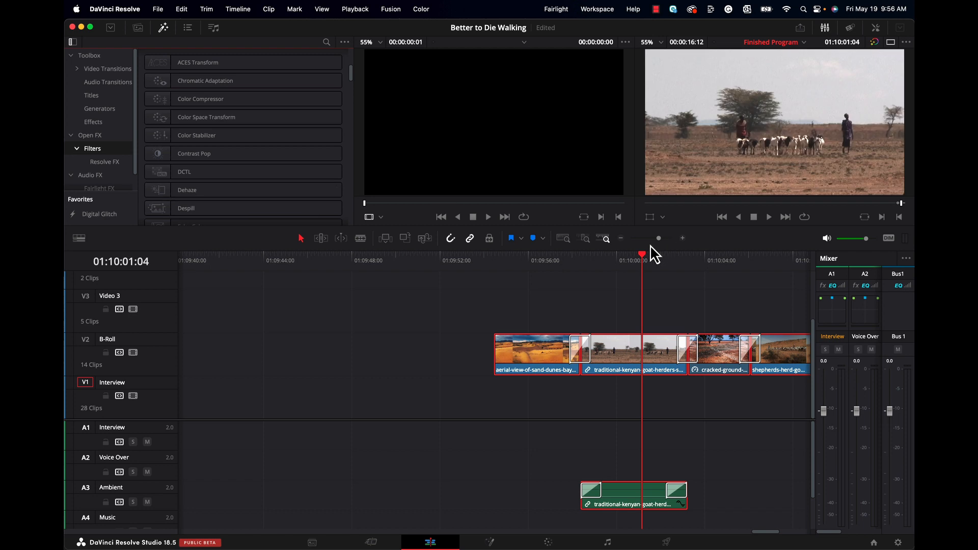
mouse_move(647, 267)
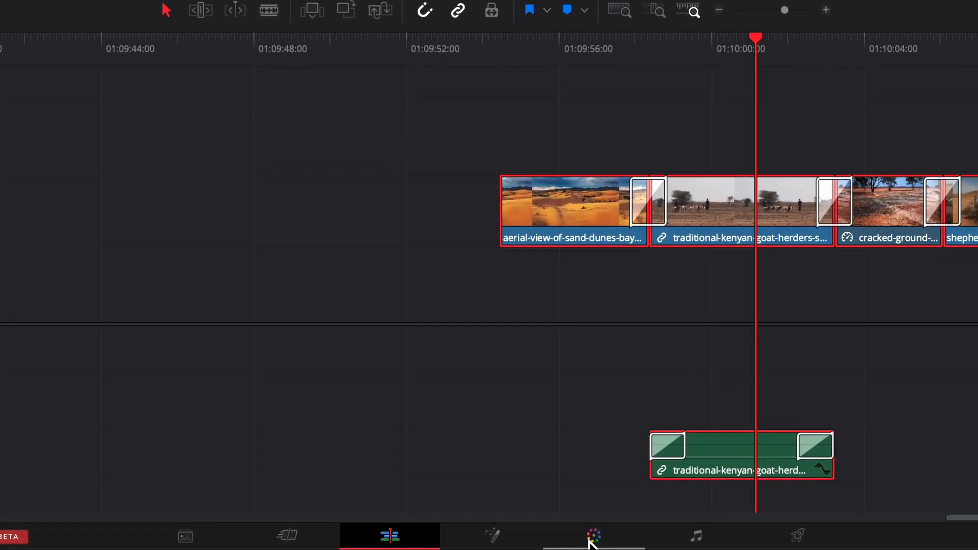
mouse_move(593, 536)
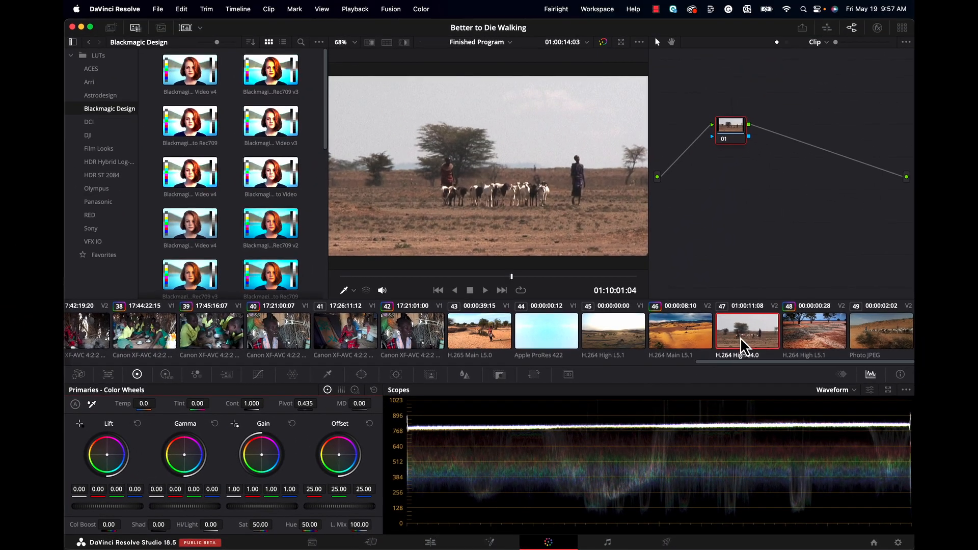
mouse_move(749, 343)
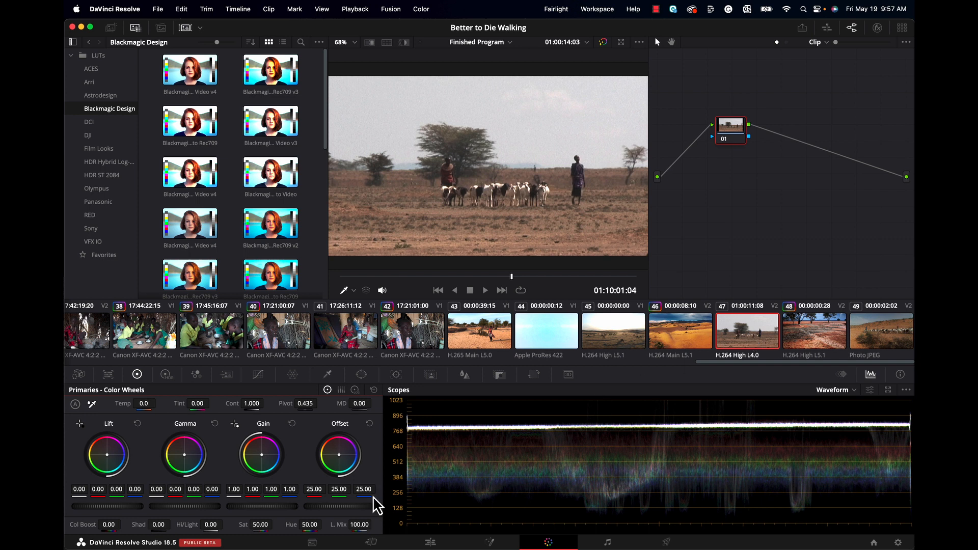
mouse_move(110, 463)
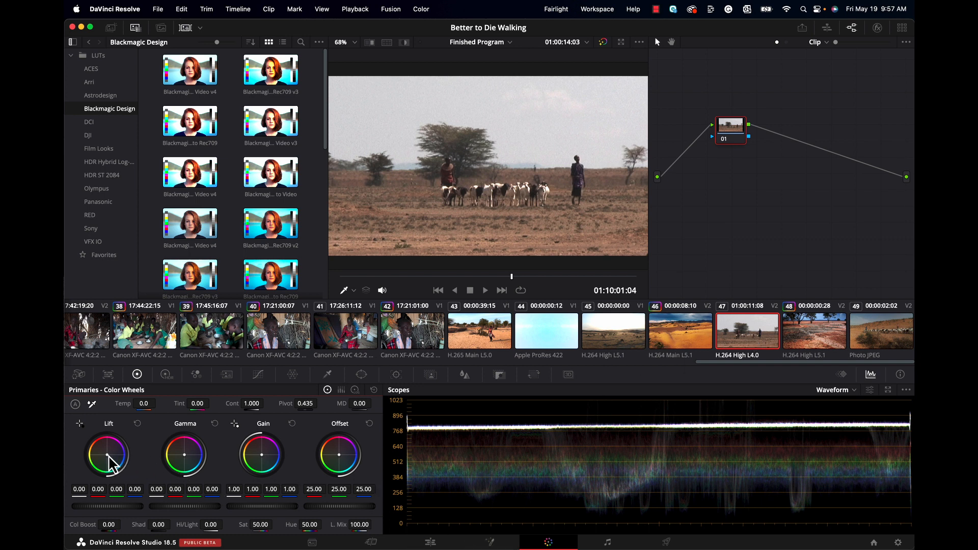
left_click_drag(112, 459, 105, 450)
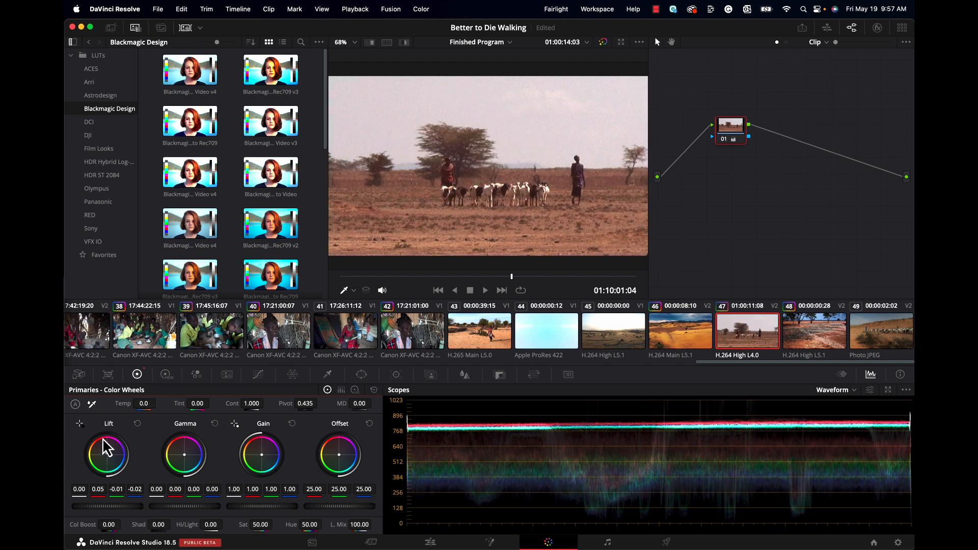
left_click_drag(109, 449, 115, 446)
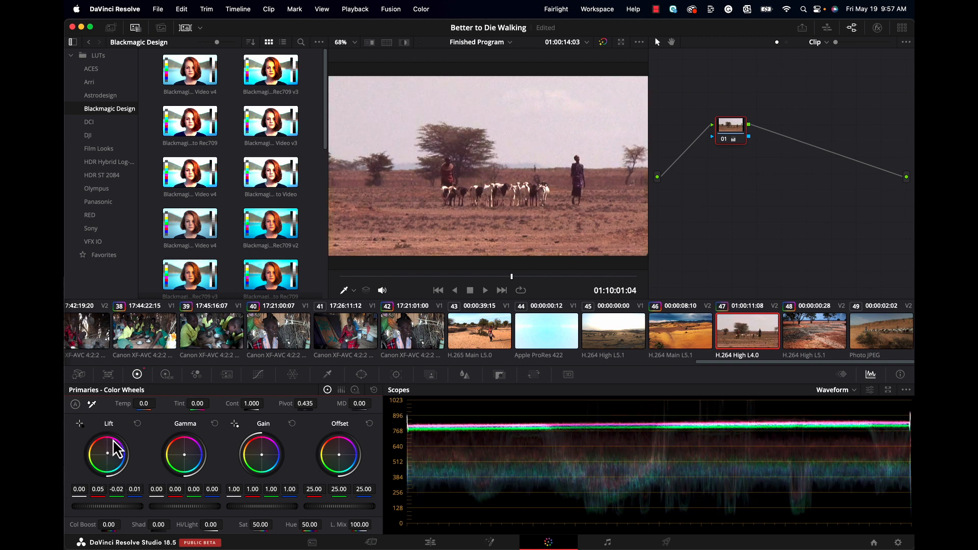
left_click_drag(109, 455, 111, 450)
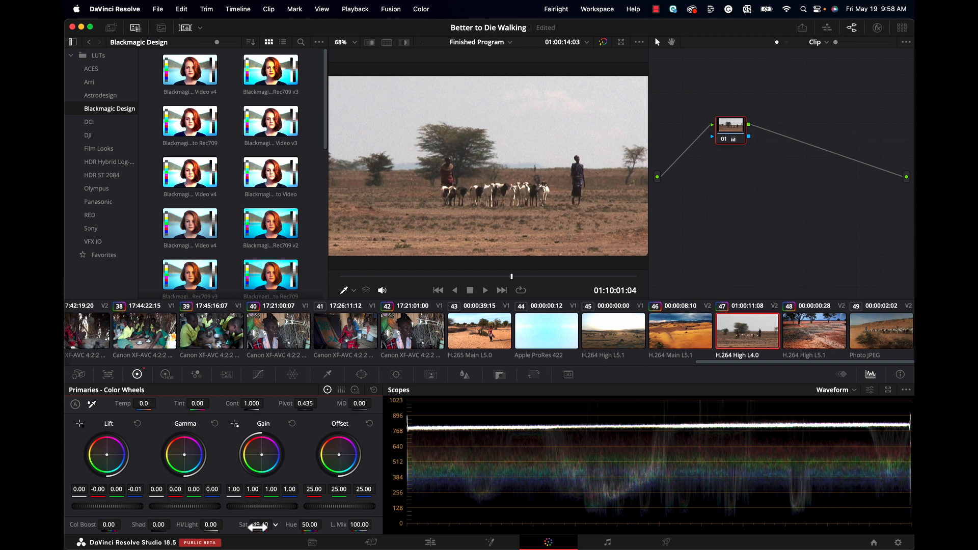
left_click_drag(256, 525, 262, 525)
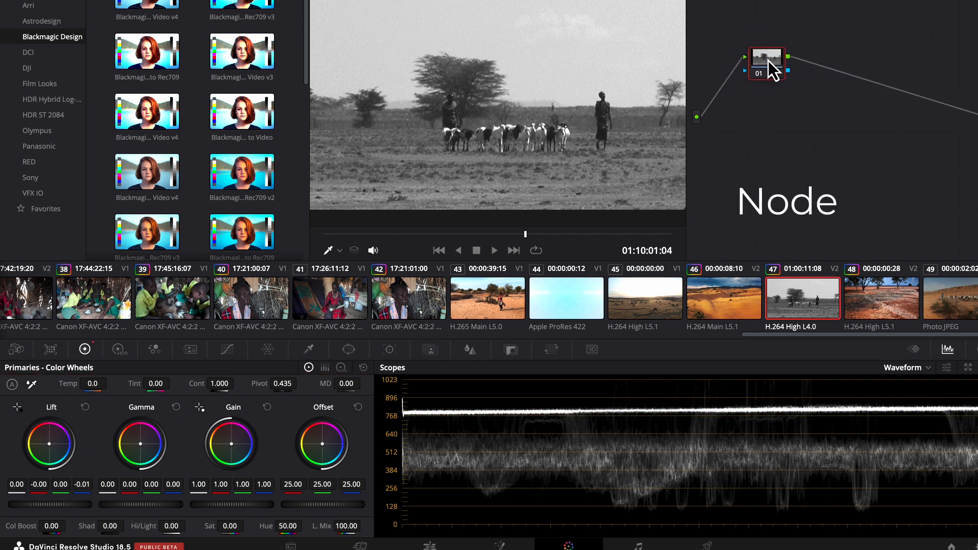
mouse_move(768, 61)
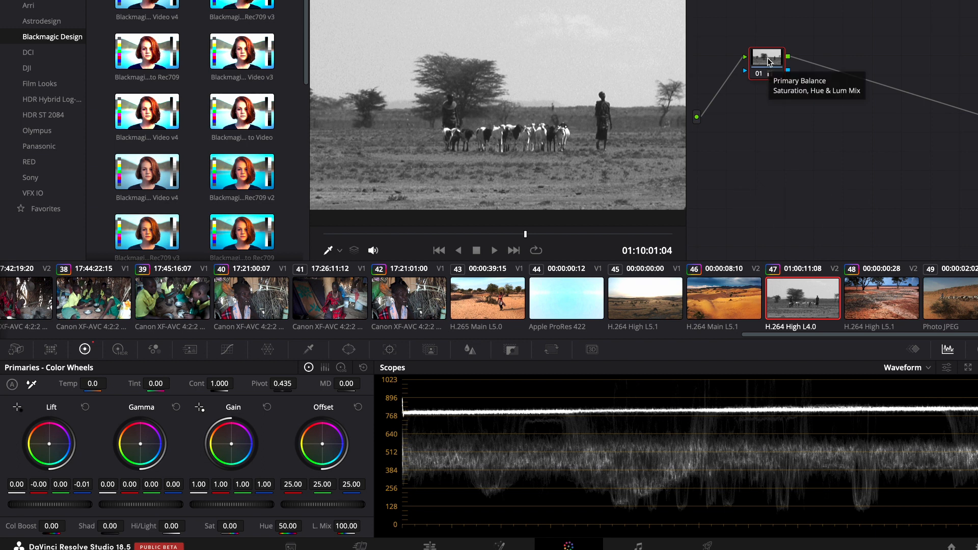
mouse_move(227, 523)
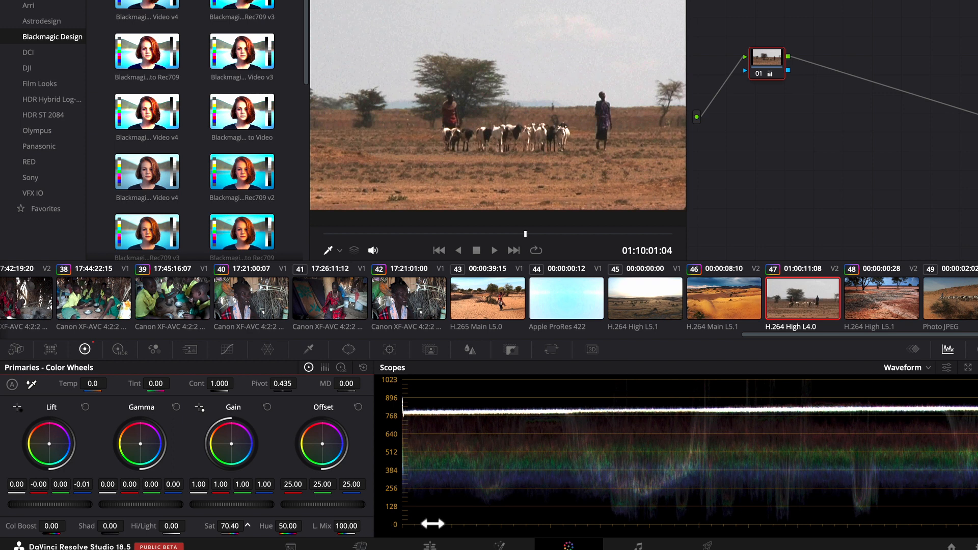
left_click_drag(229, 526, 228, 514)
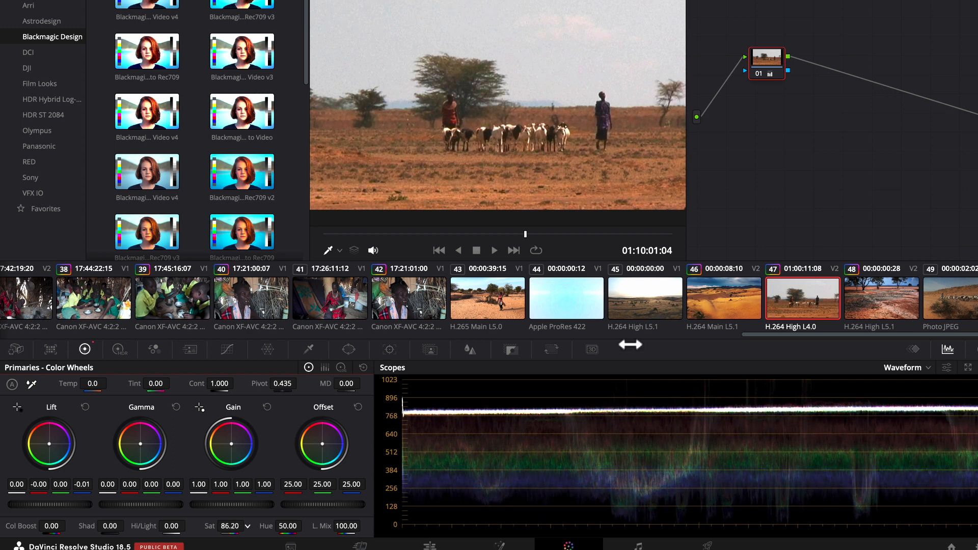
left_click_drag(231, 505, 227, 505)
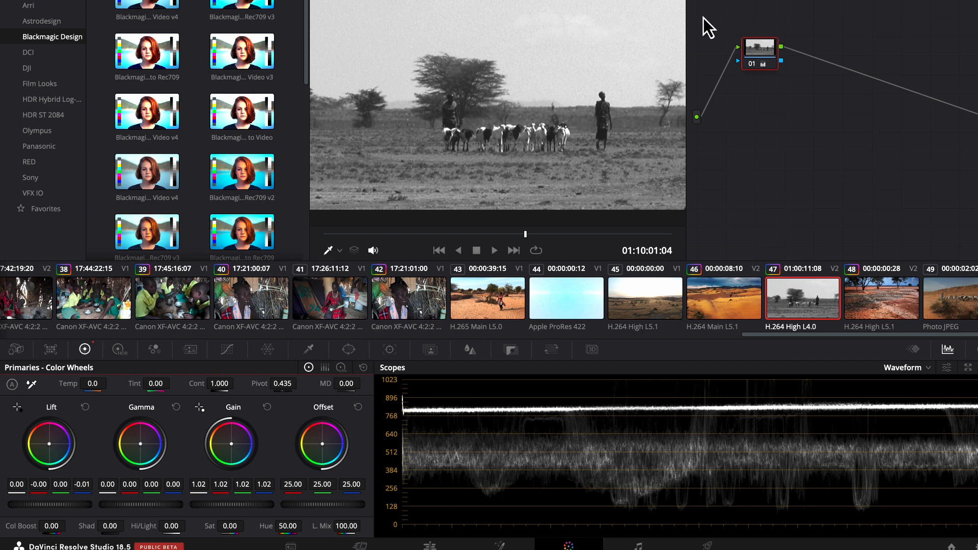
mouse_move(759, 63)
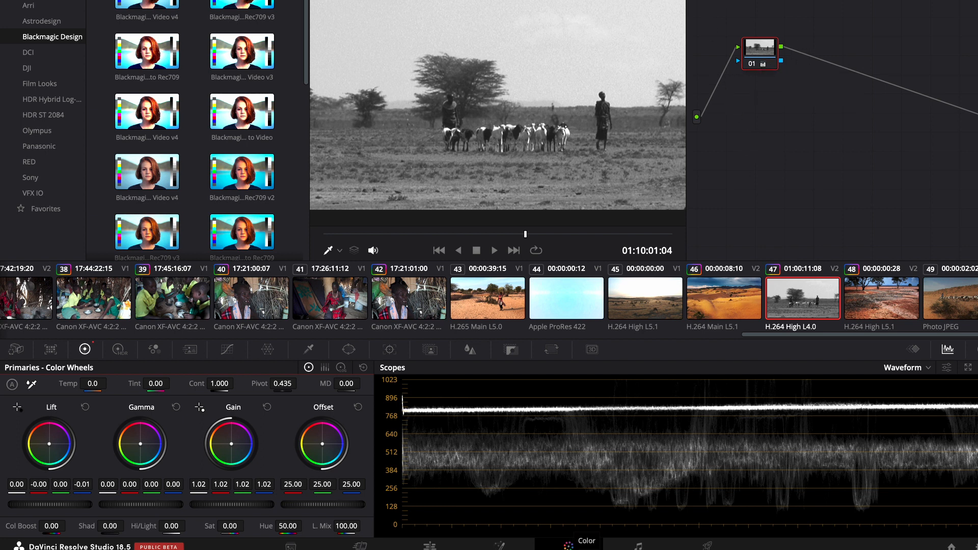
mouse_move(772, 59)
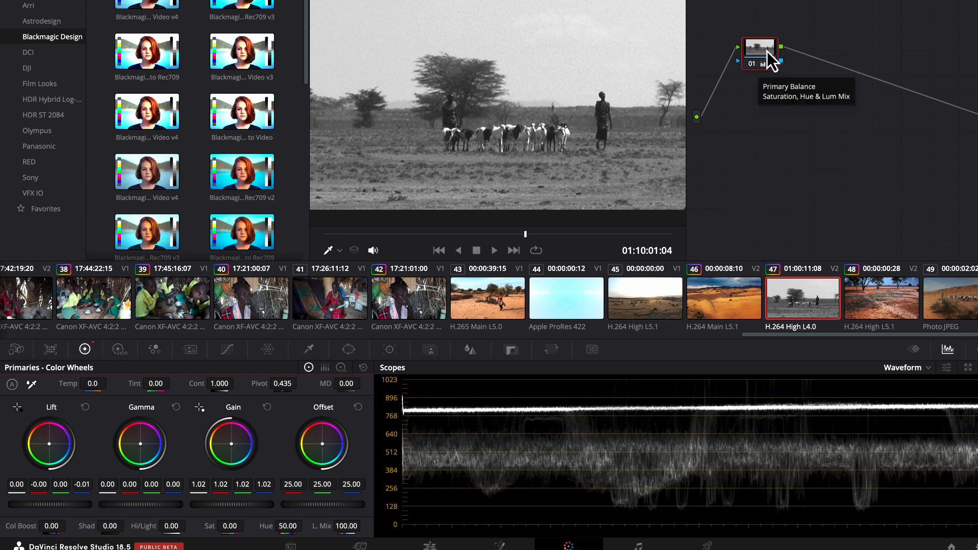
mouse_move(769, 59)
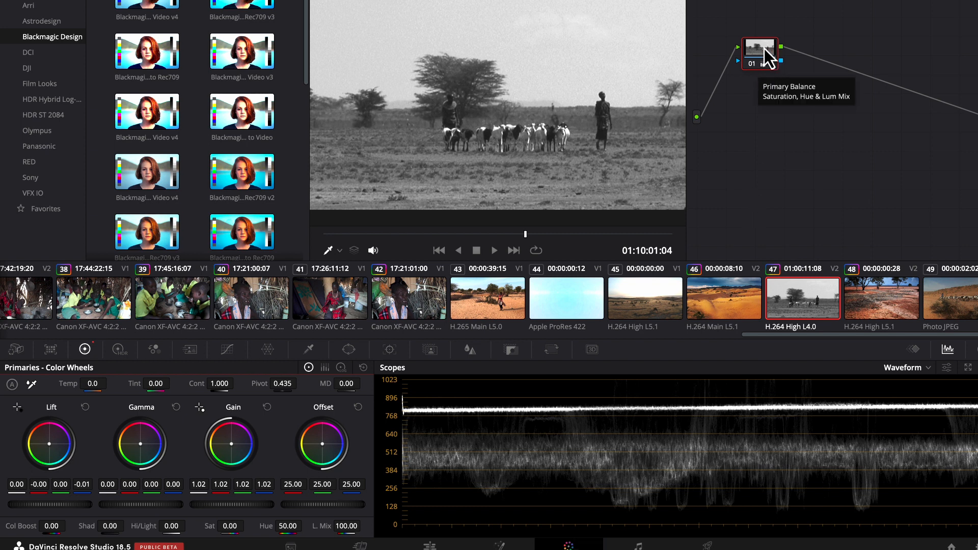
mouse_move(124, 499)
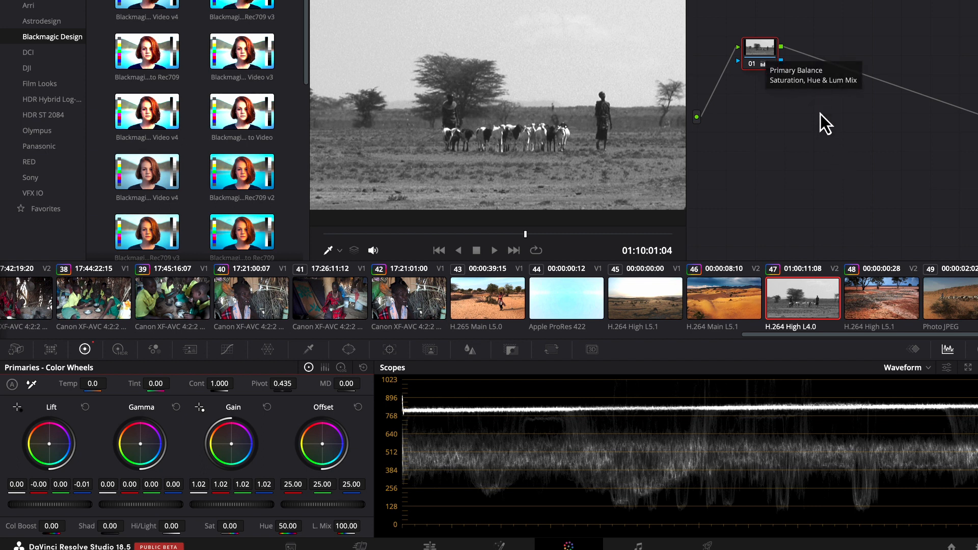
mouse_move(819, 148)
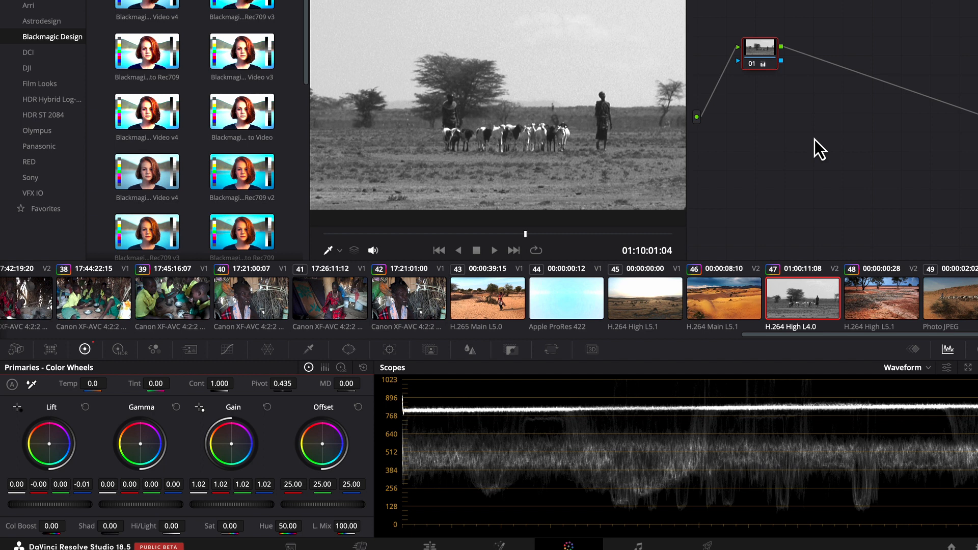
mouse_move(804, 140)
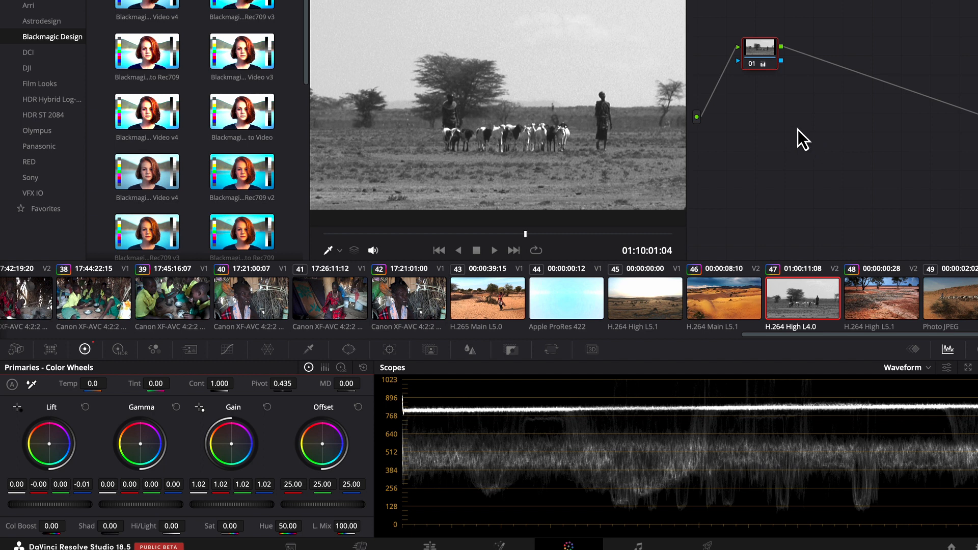
Add a corrector node via Add Node > Corrector and drag node 02 after node 01
right_click(645, 306)
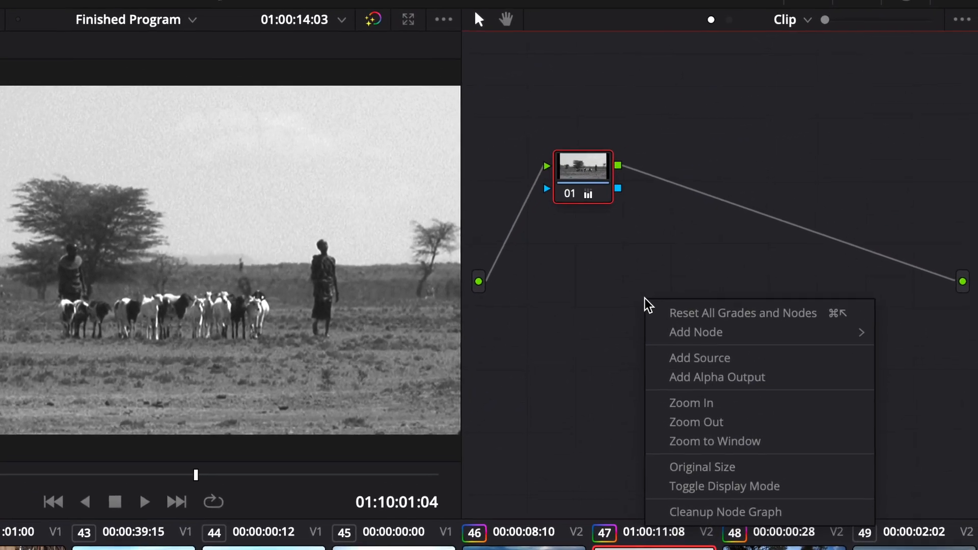
mouse_move(695, 332)
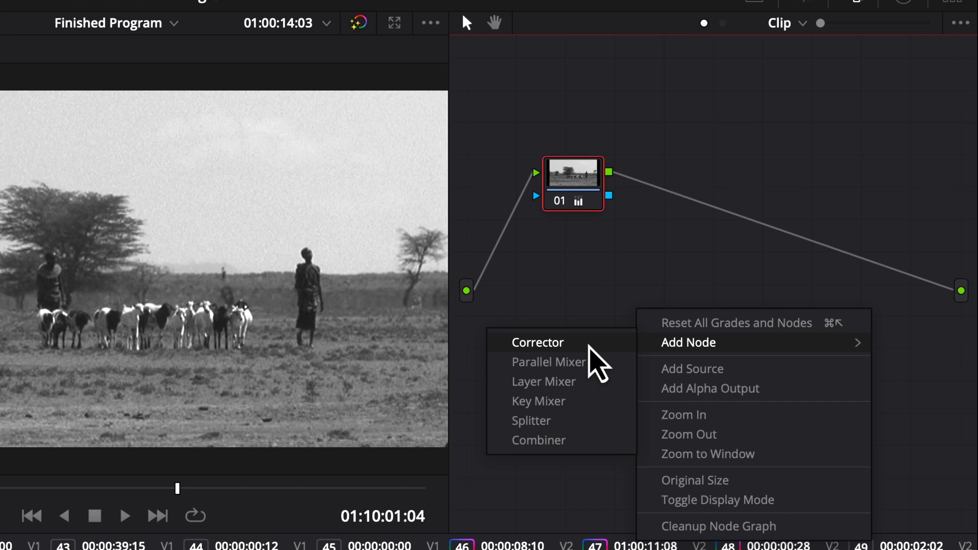
left_click(537, 341)
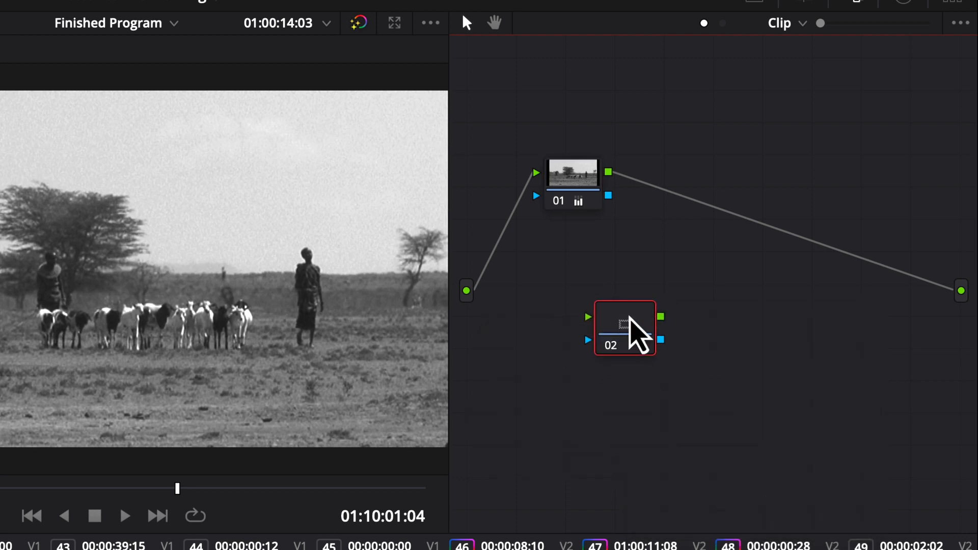
left_click_drag(624, 328, 694, 294)
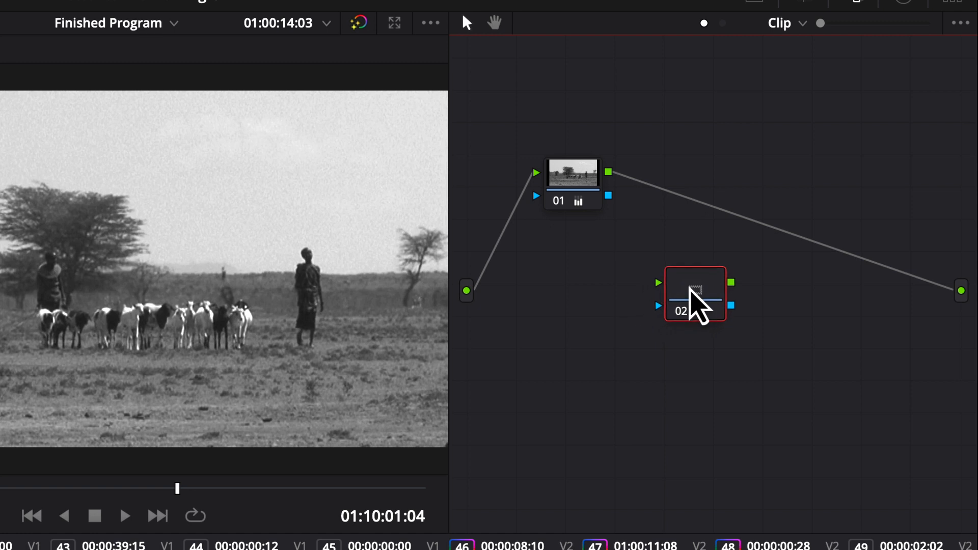
left_click_drag(695, 294, 716, 287)
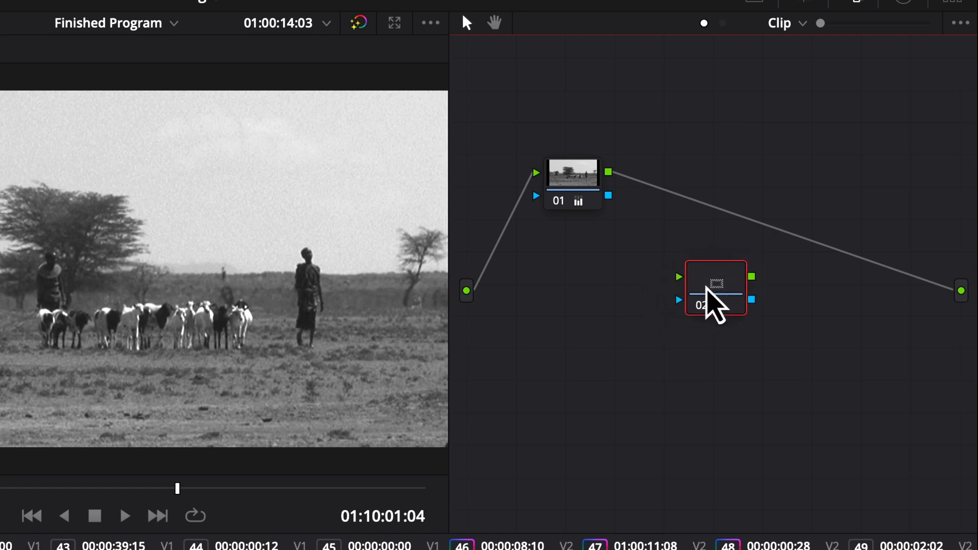
left_click_drag(715, 287, 726, 260)
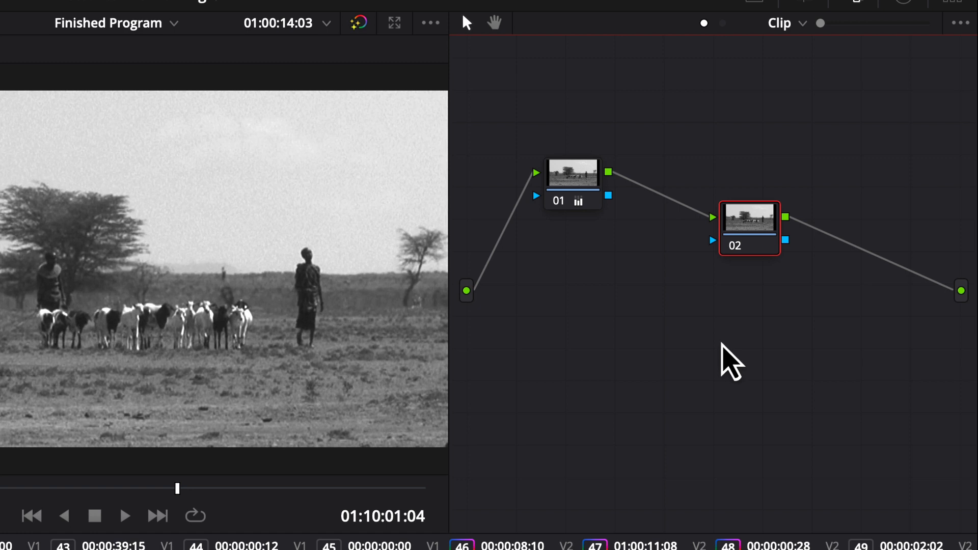
mouse_move(759, 225)
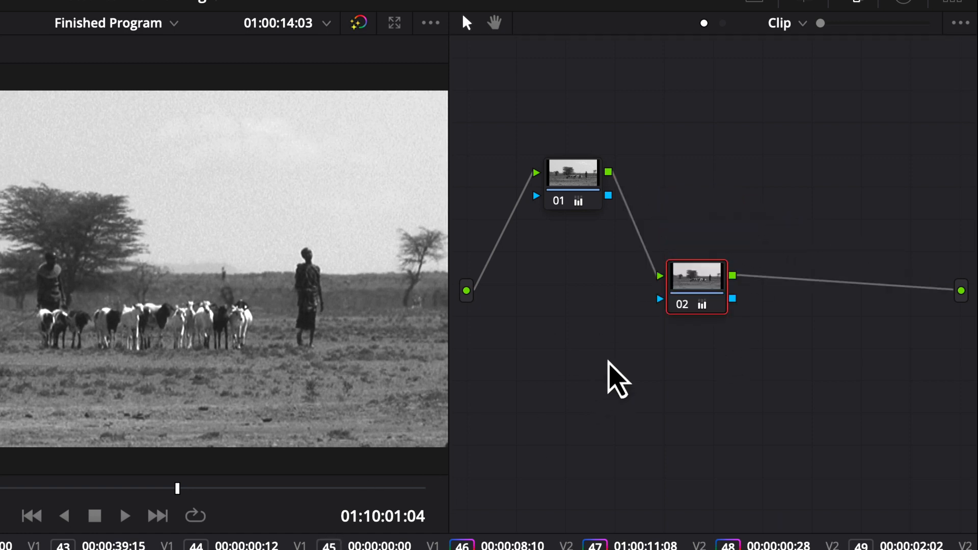
left_click_drag(697, 287, 742, 275)
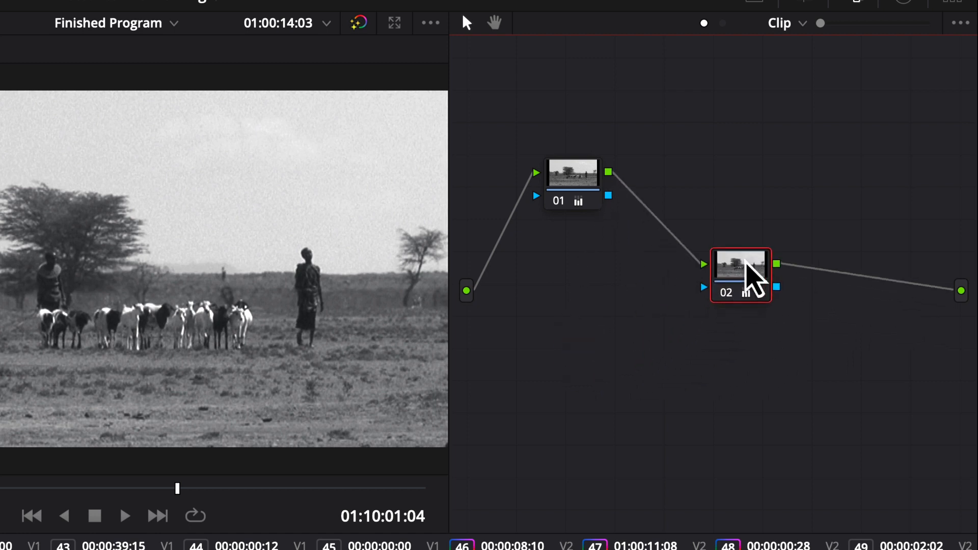
left_click_drag(741, 275, 730, 310)
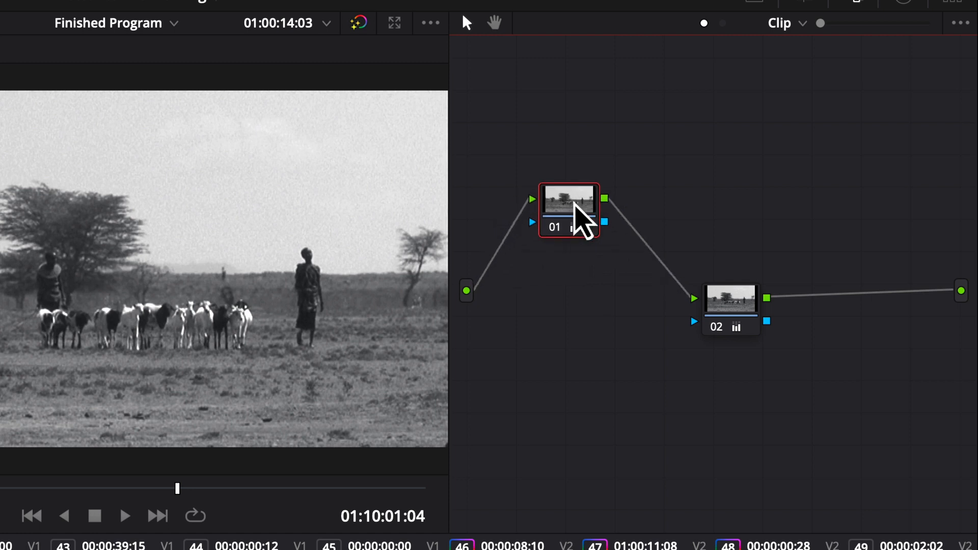
mouse_move(731, 303)
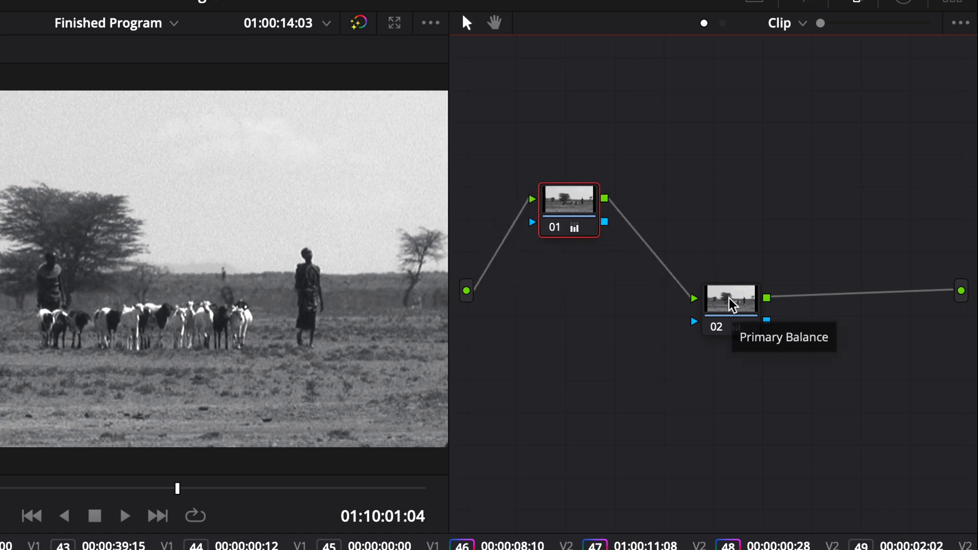
On node 02, push the colour wheels toward red-orange for a warm sepia tint
left_click(731, 300)
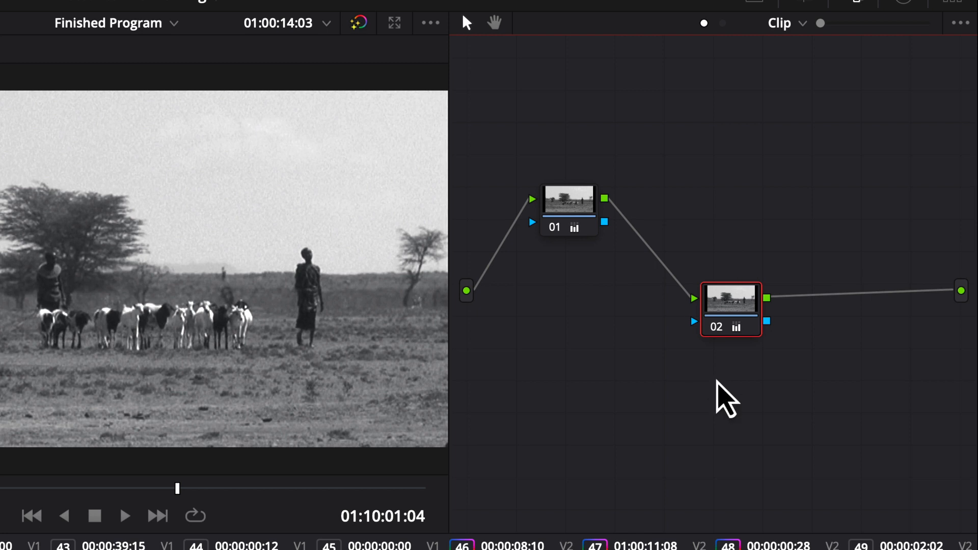
mouse_move(792, 437)
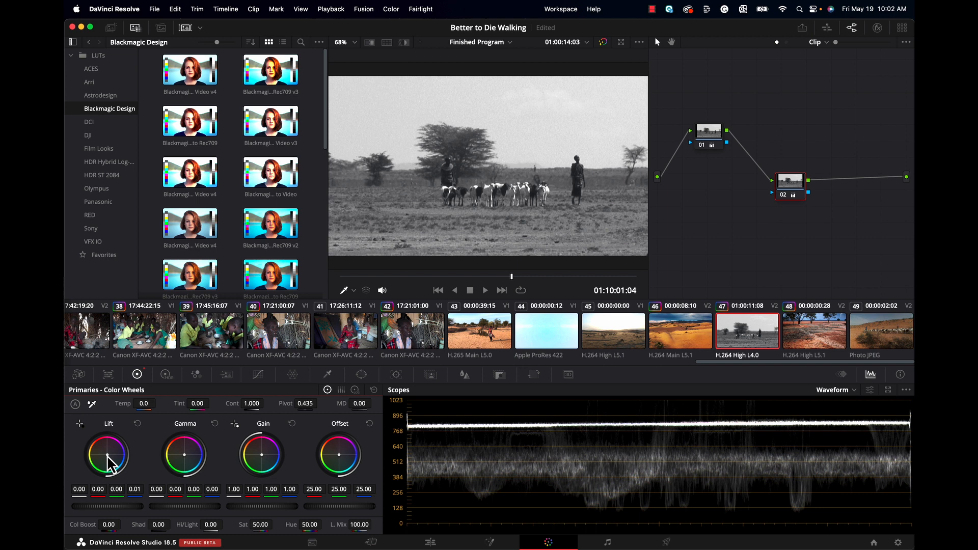
left_click_drag(84, 494, 75, 495)
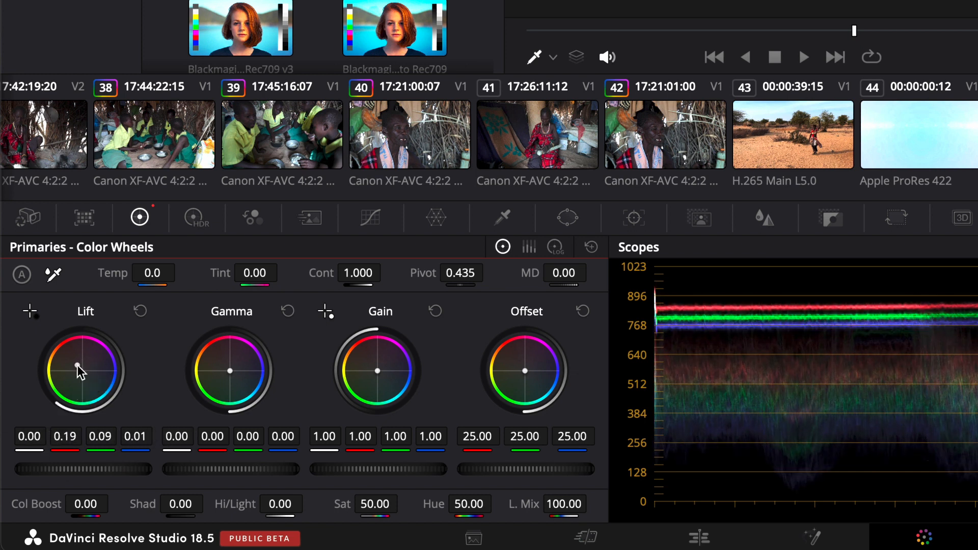
left_click_drag(78, 366, 63, 347)
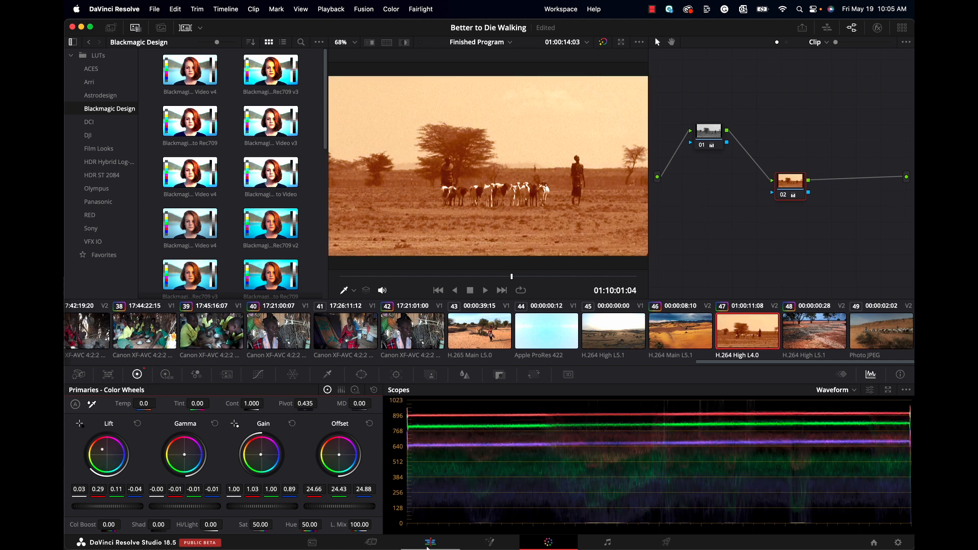
mouse_move(430, 542)
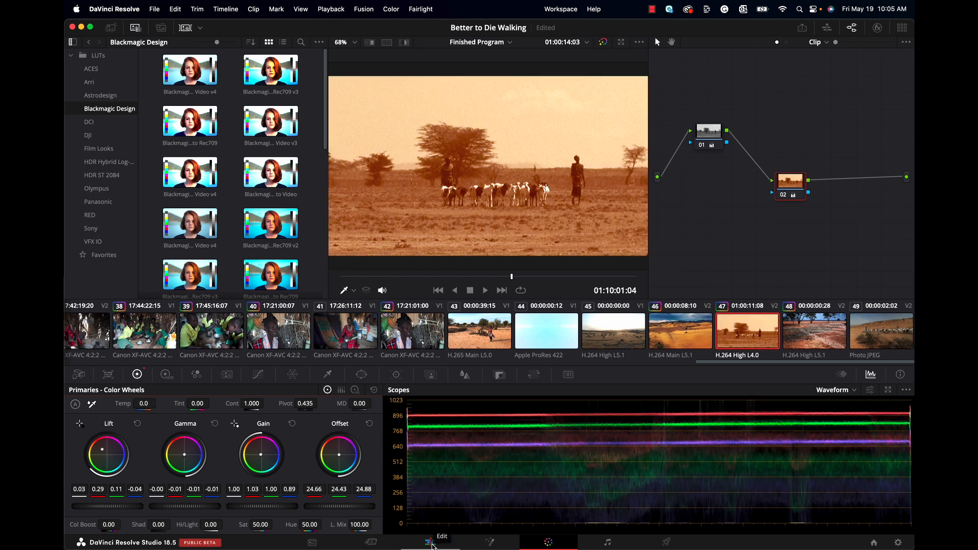
On the Edit page, copy the goat herders clip and Cmd-select the other three b-roll clips
left_click(429, 542)
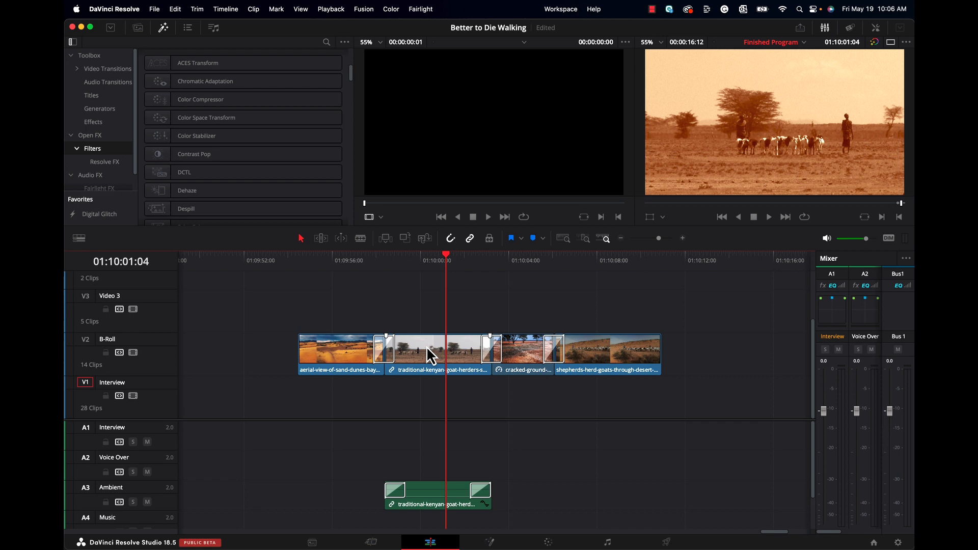
right_click(431, 355)
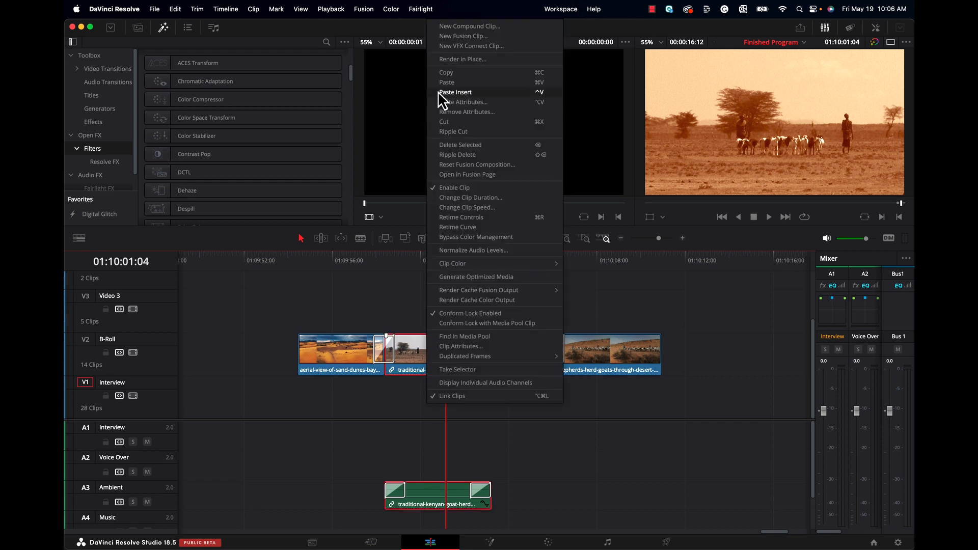
left_click(456, 92)
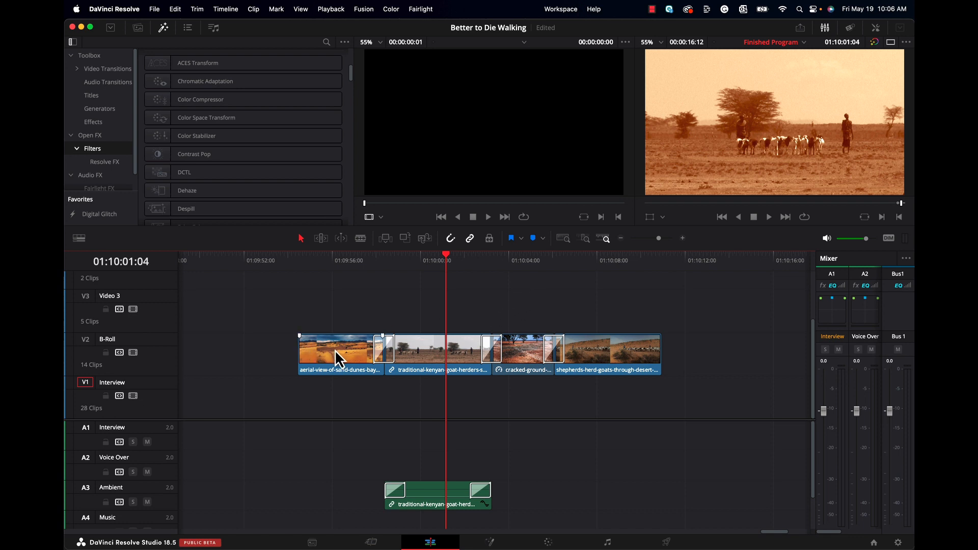
key("cmd")
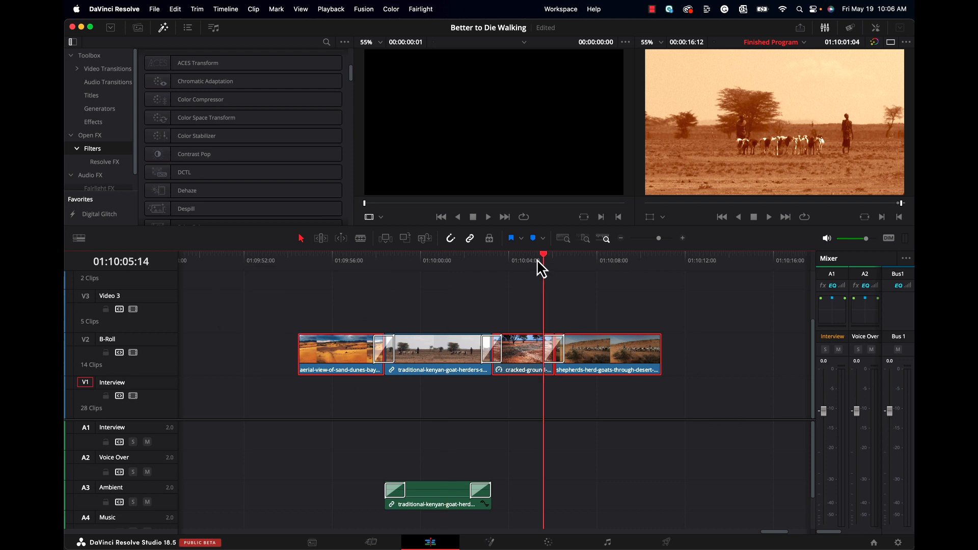
Paste only the Color Correction attribute onto the three selected b-roll clips
right_click(522, 354)
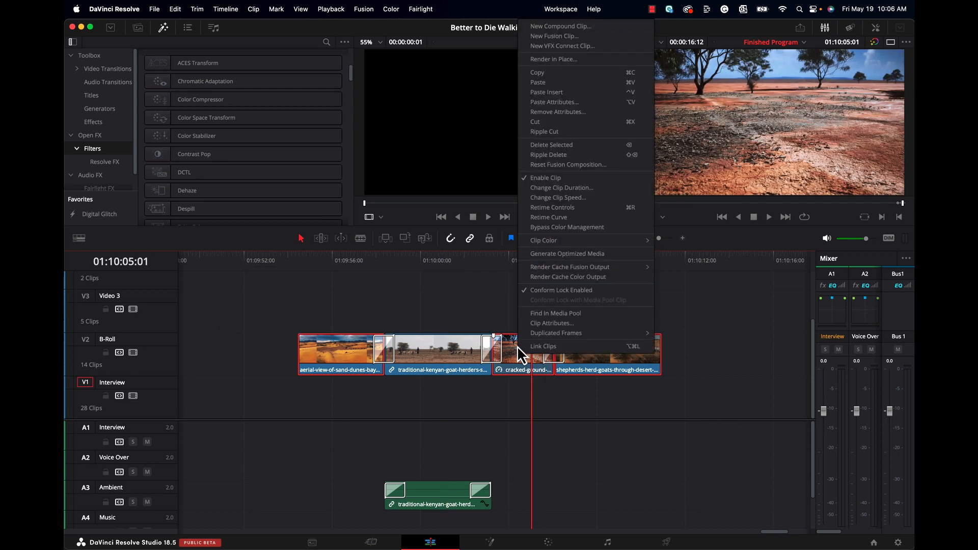
left_click(554, 102)
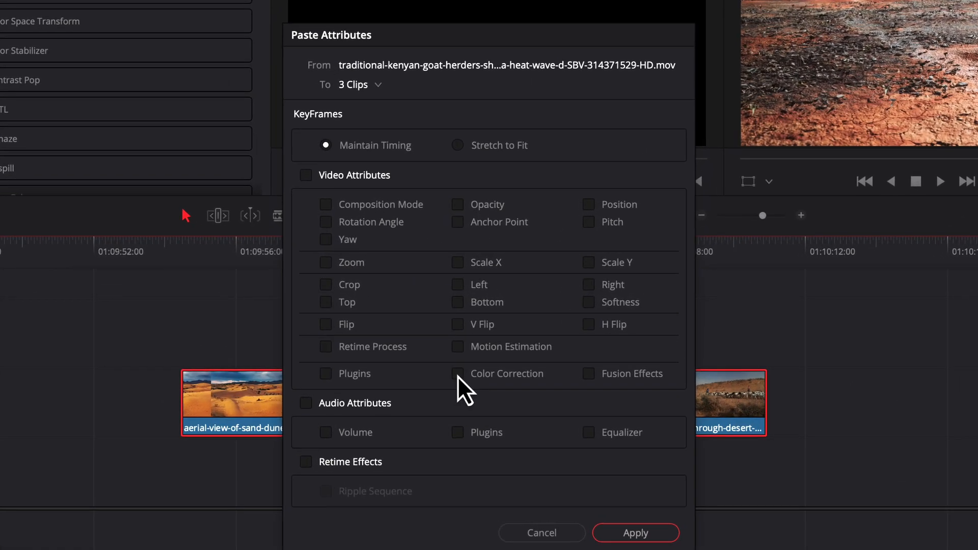
left_click(457, 373)
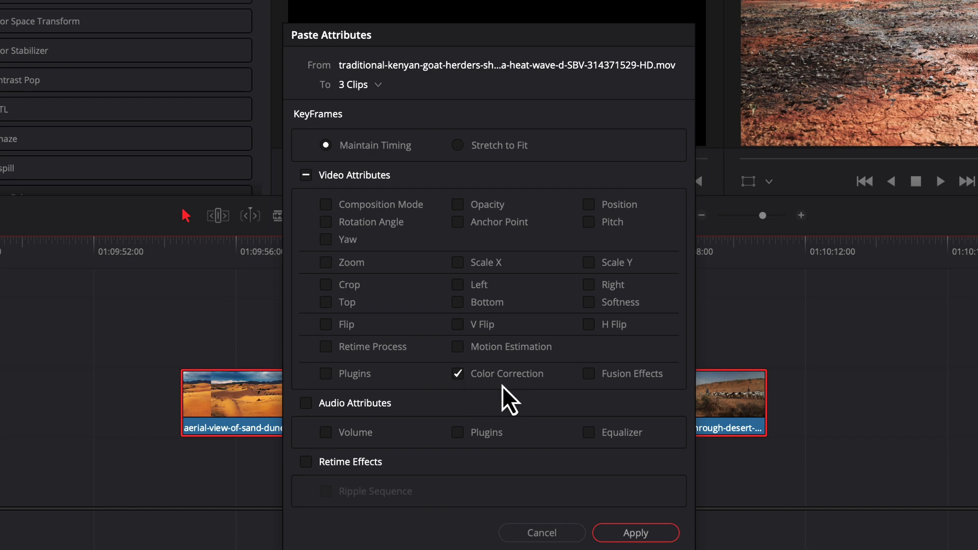
left_click(635, 532)
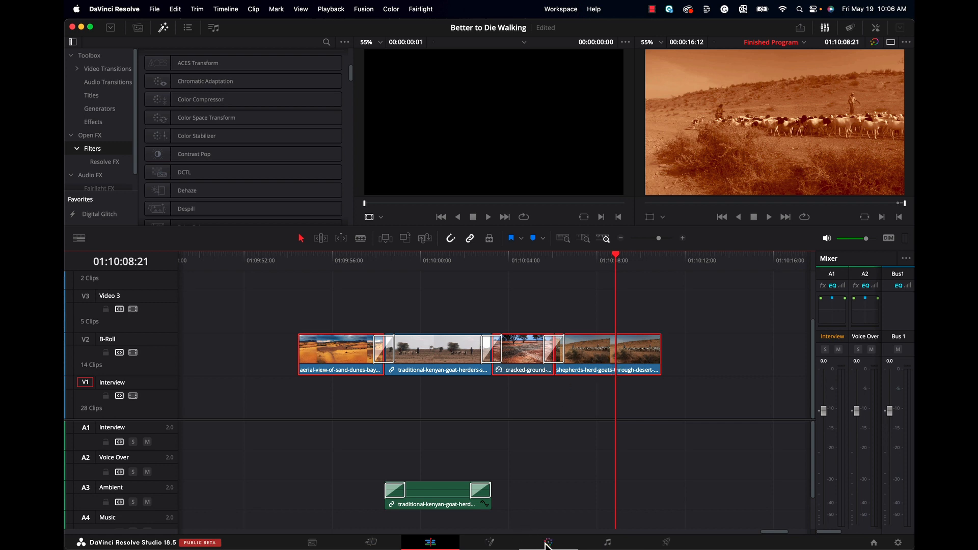
mouse_move(623, 280)
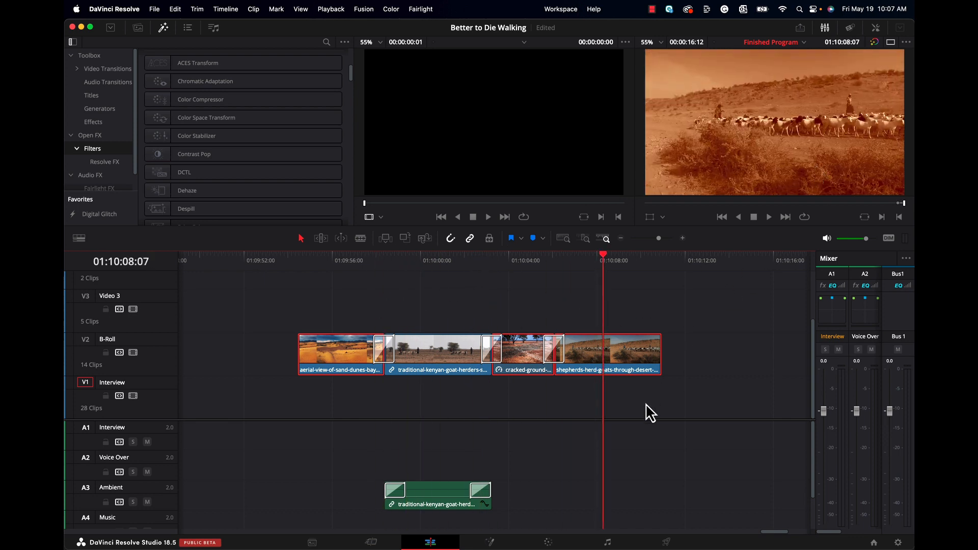
mouse_move(533, 546)
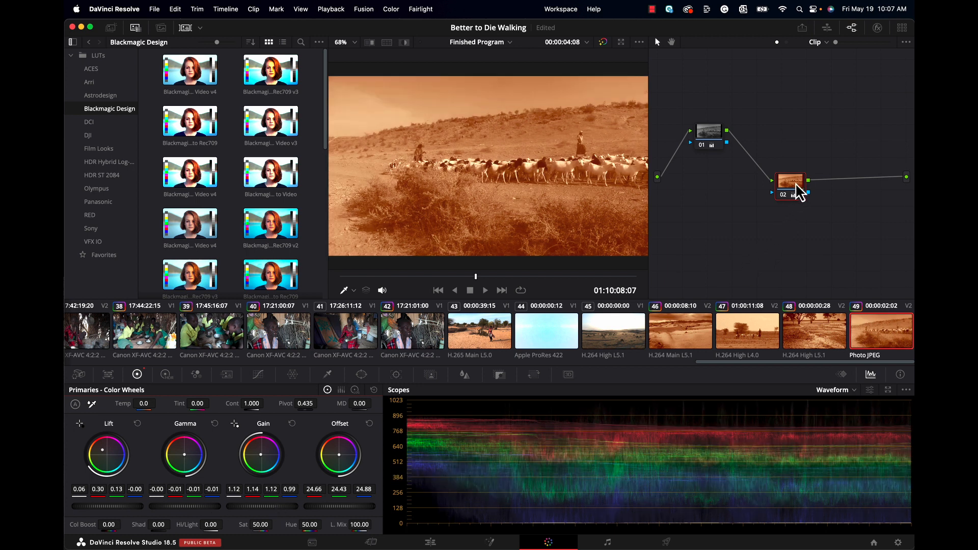
Review the sepia grade on clips 48 and 49, then return to the Edit page
left_click_drag(790, 181, 802, 144)
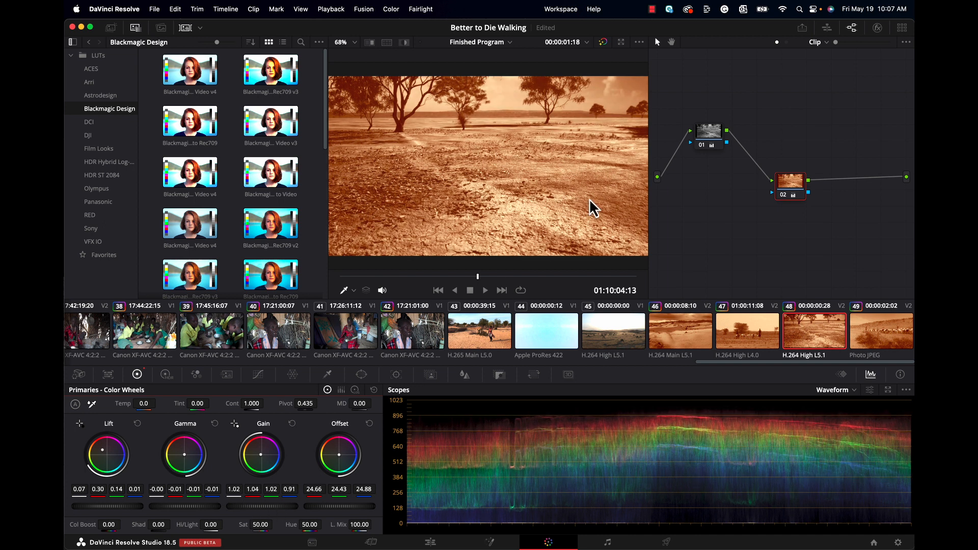
left_click(429, 542)
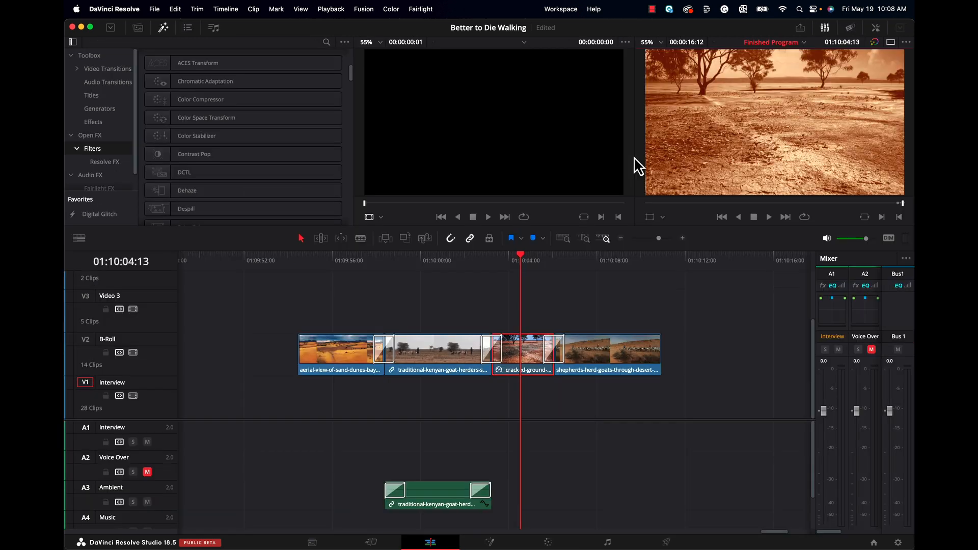